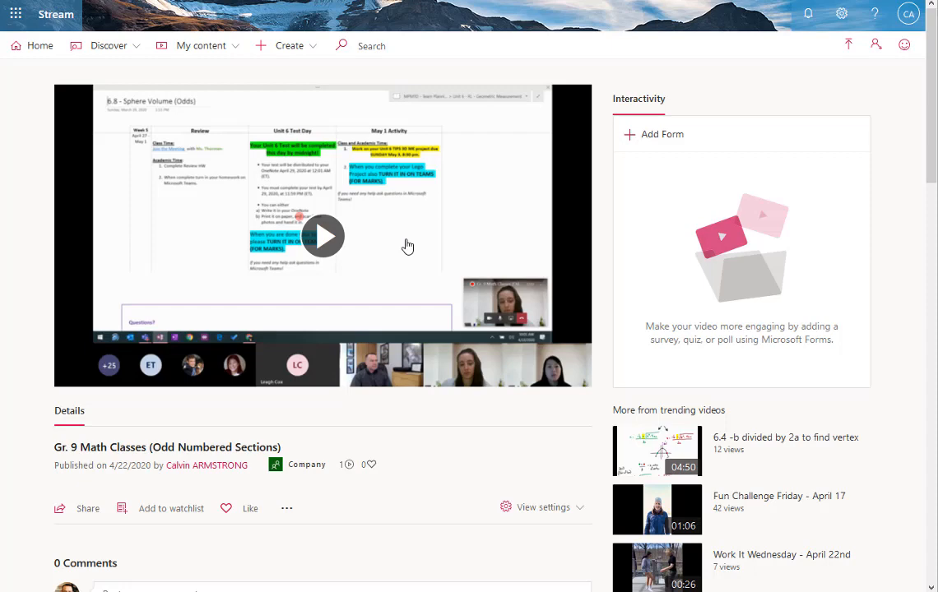
mouse_move(357, 301)
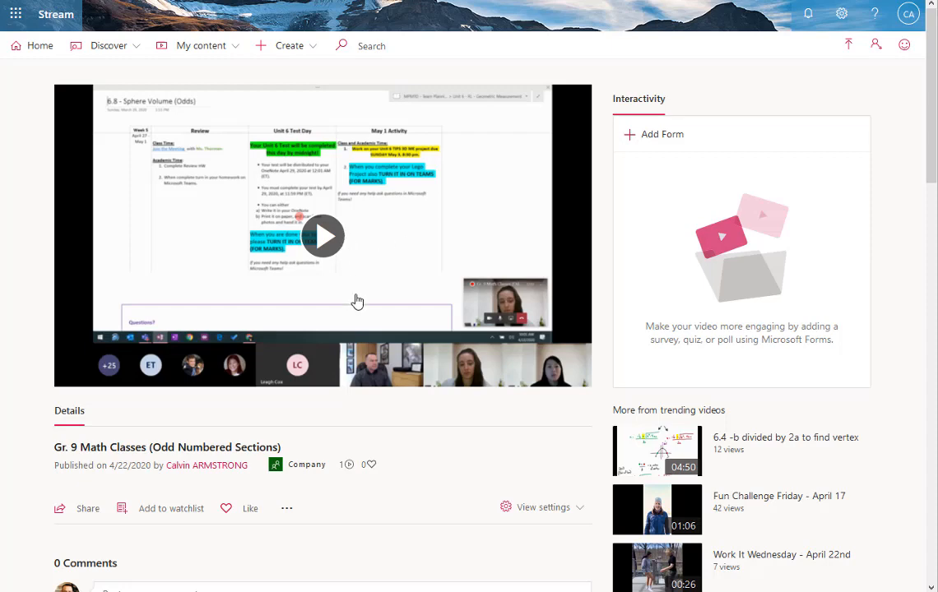
mouse_move(328, 354)
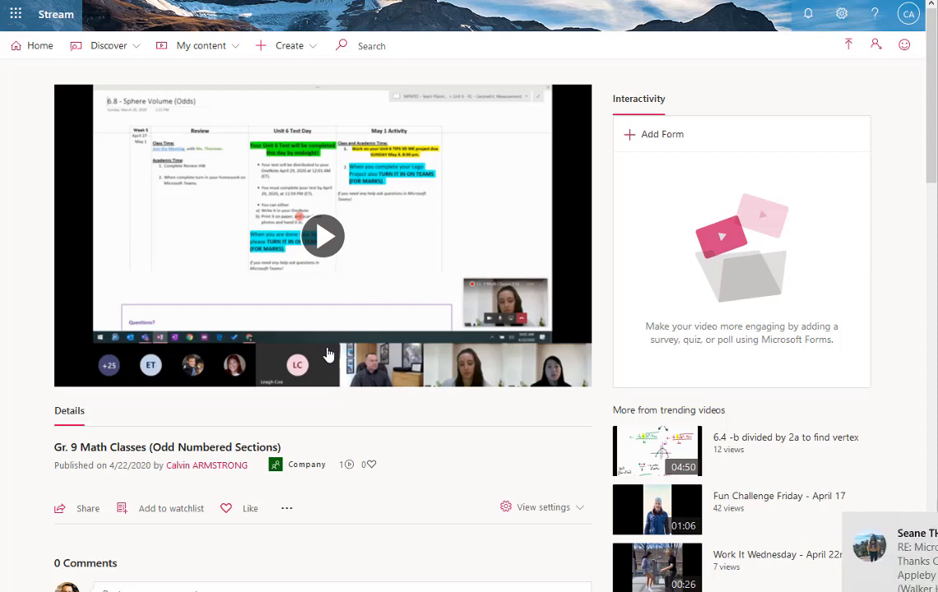
mouse_move(253, 413)
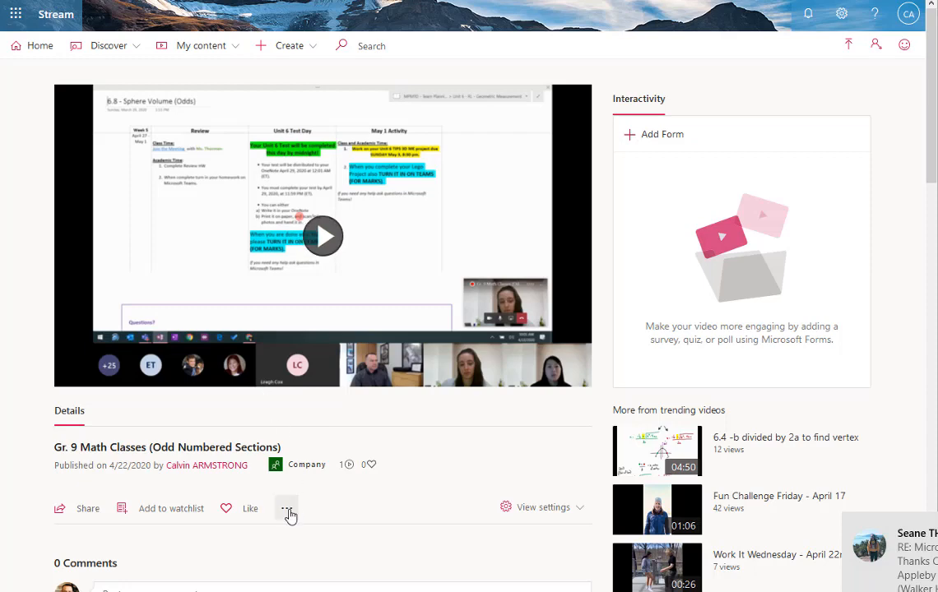
Open the More actions menu under the Gr. 9 Math Classes recording.
click(287, 508)
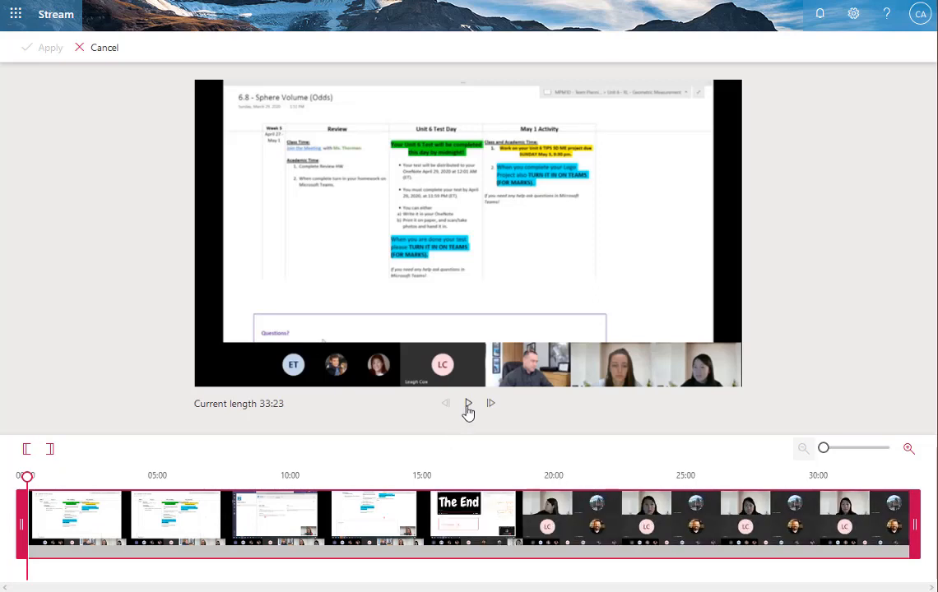
click(468, 403)
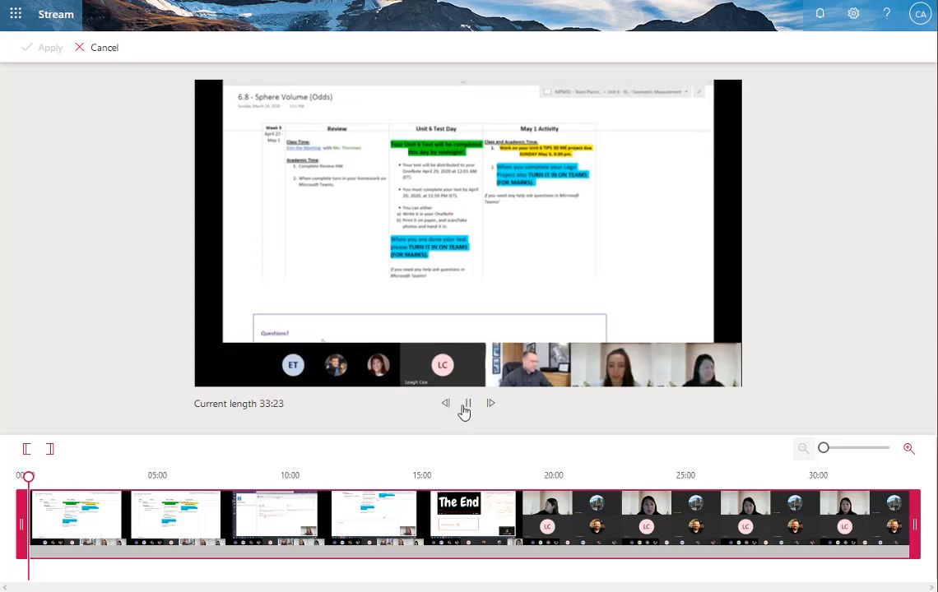
mouse_move(467, 403)
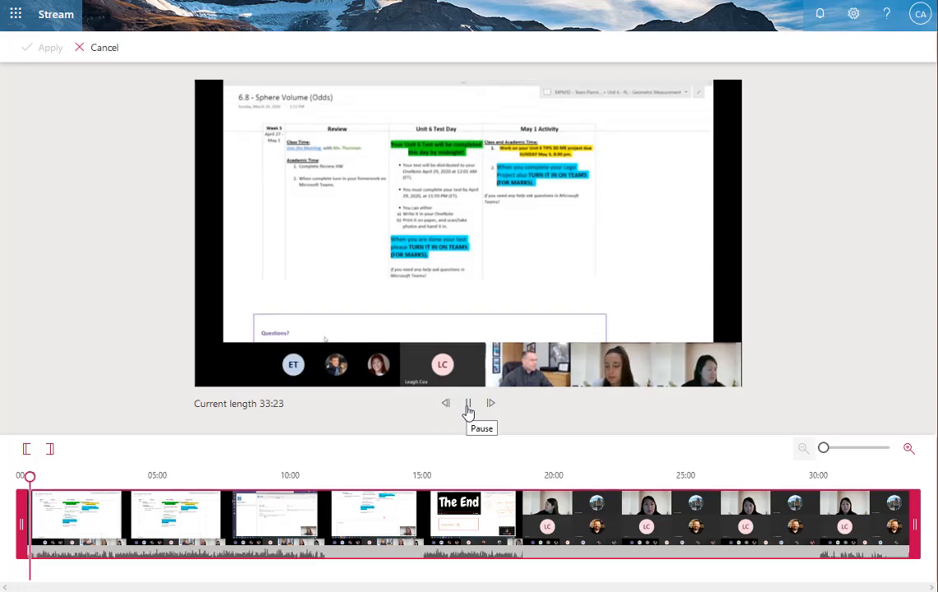
click(468, 403)
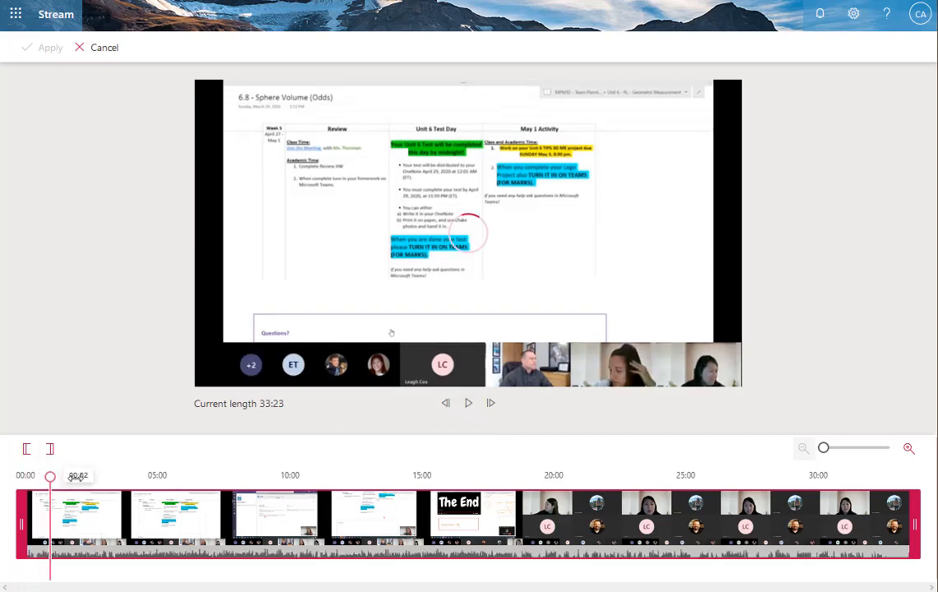
Scrub through 04:32, 03:37 and 02:52, previewing playback, and set the class start (length 30:46).
drag(49, 475, 146, 475)
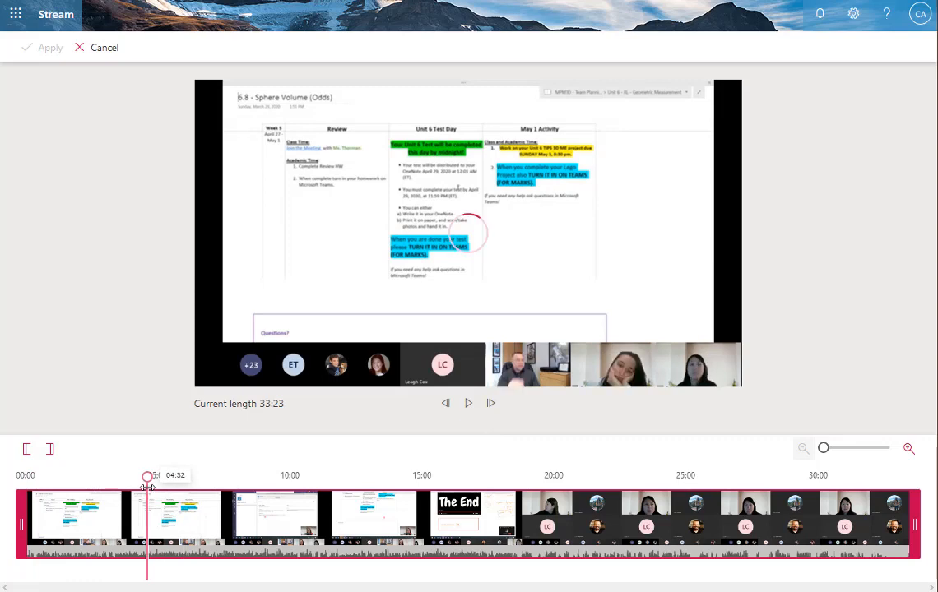
drag(146, 475, 133, 475)
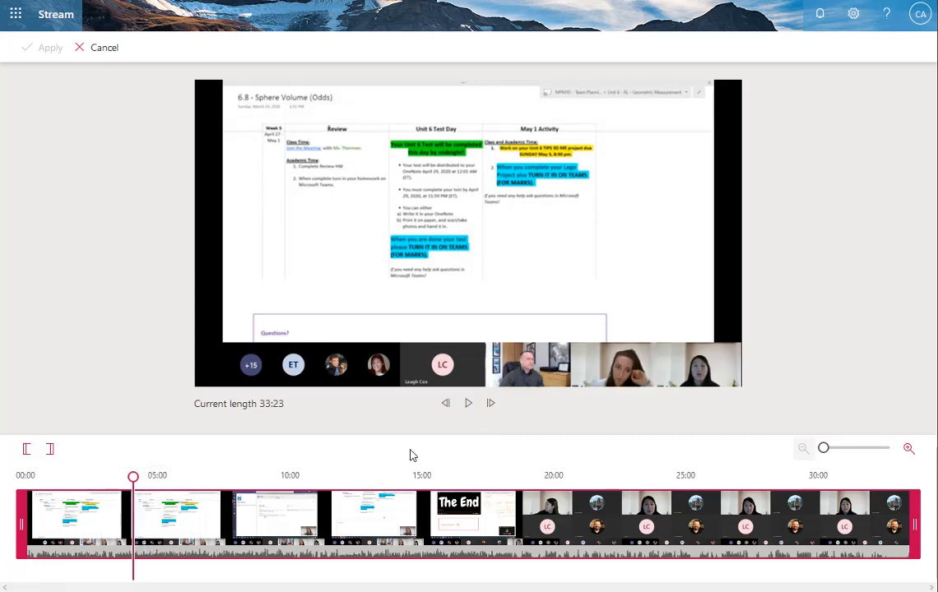
drag(133, 477, 122, 477)
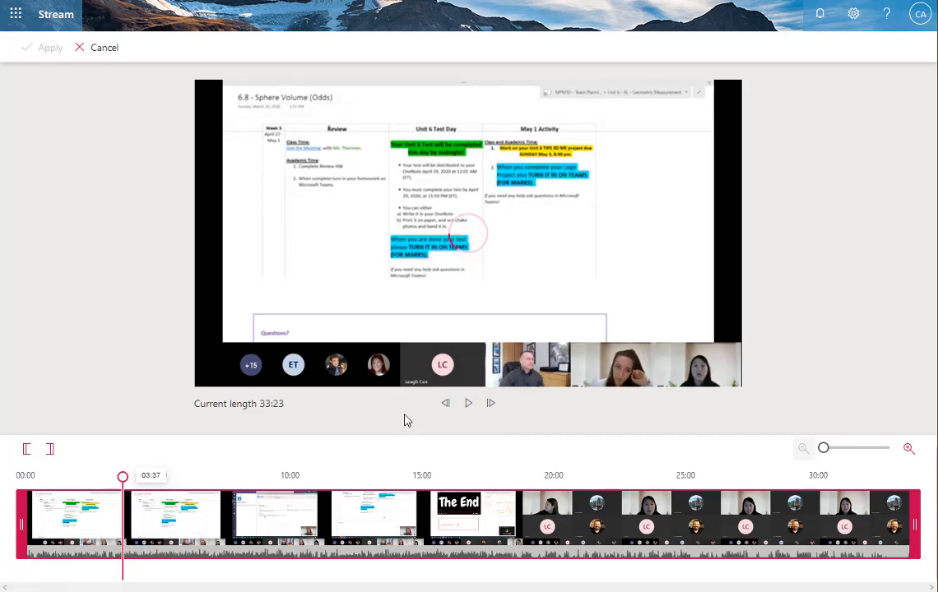
click(468, 403)
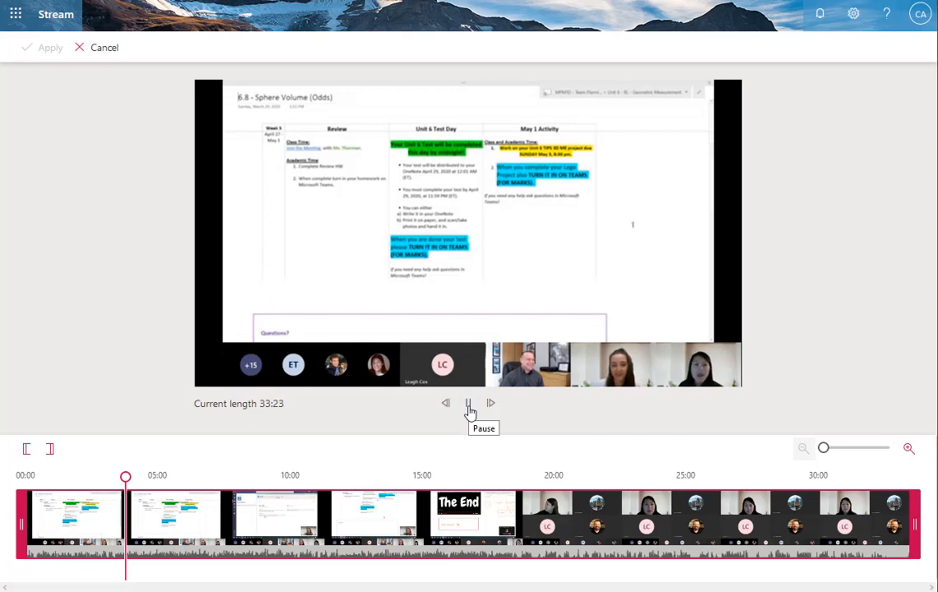
click(468, 403)
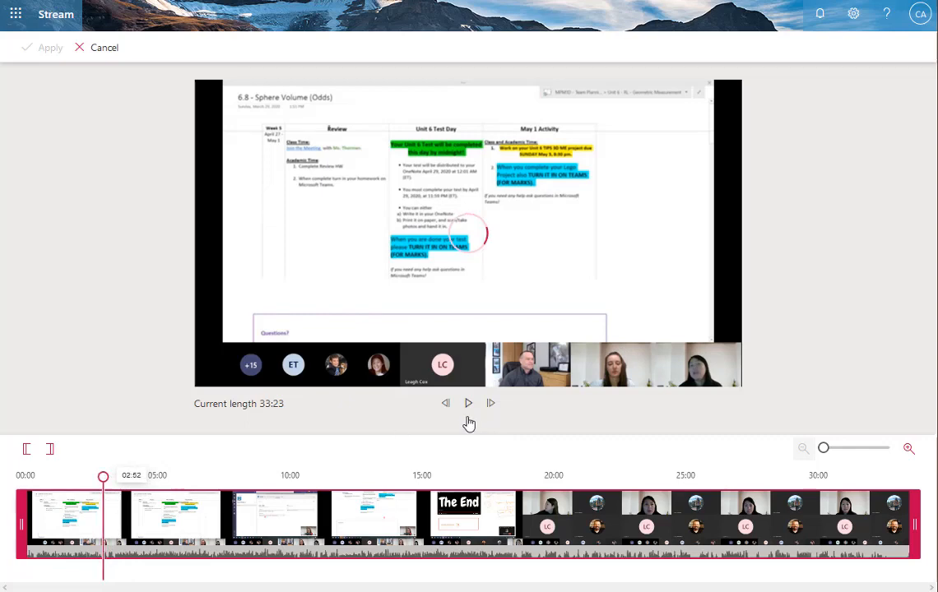
click(468, 403)
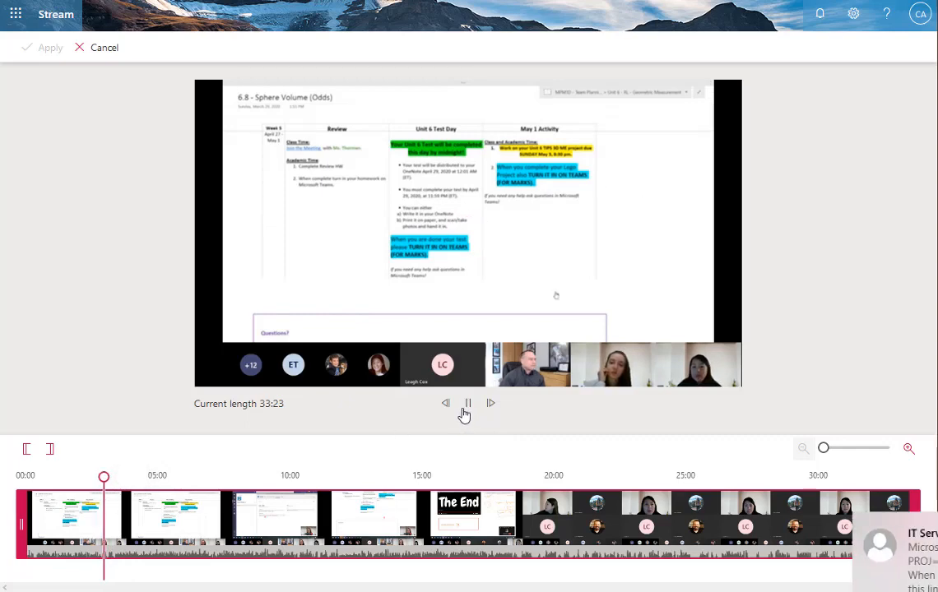
click(467, 403)
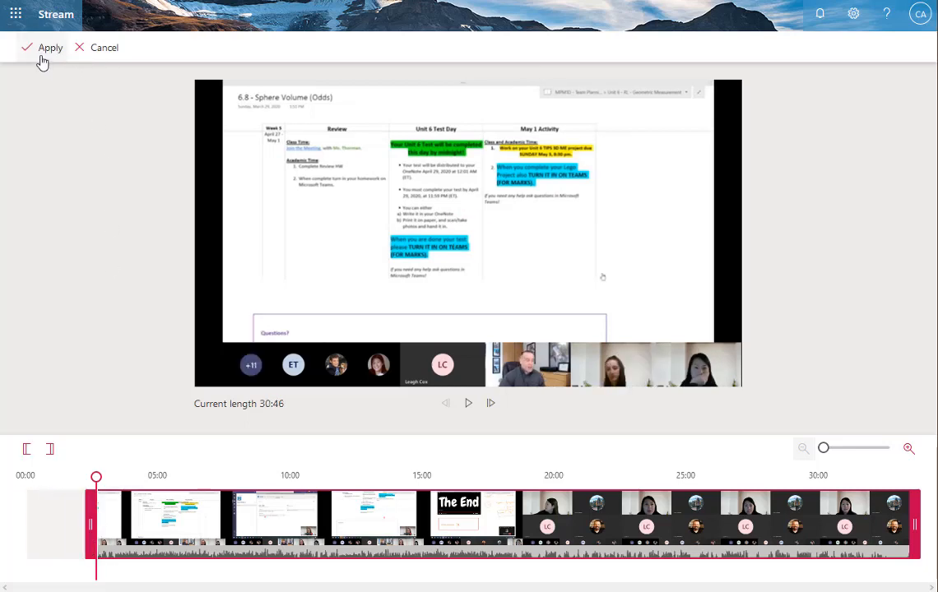
Apply the trim and confirm permanently removing the pre-class opening.
click(51, 47)
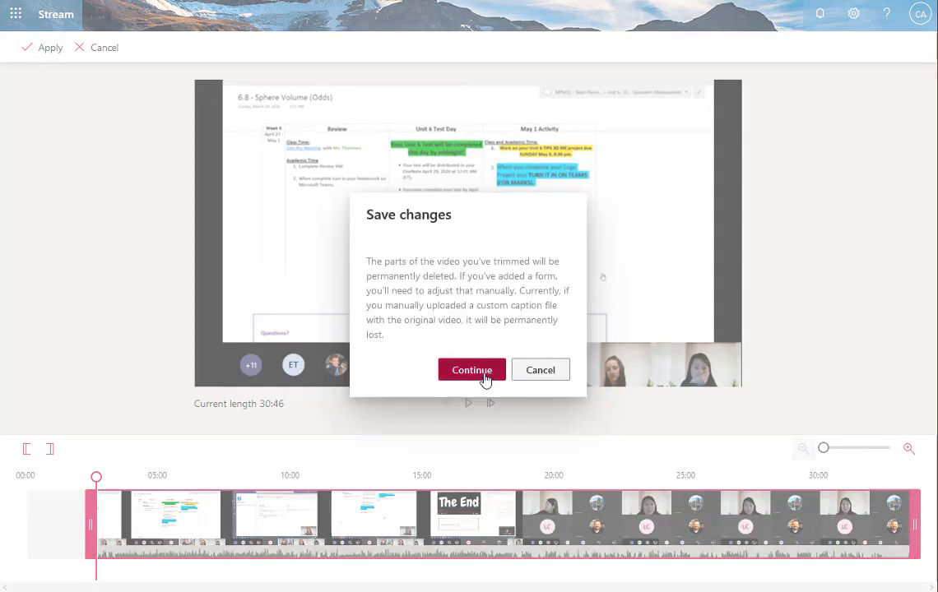
click(471, 369)
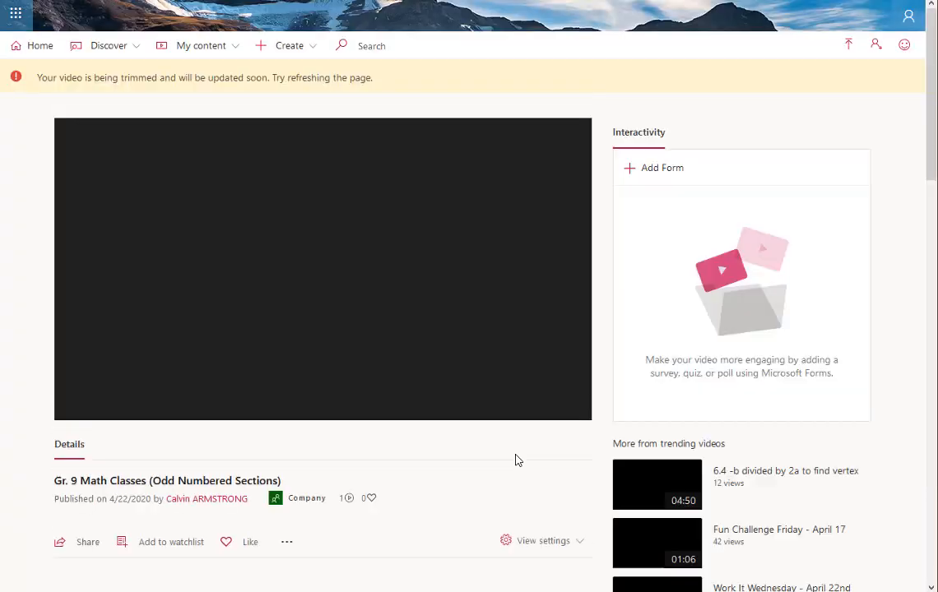